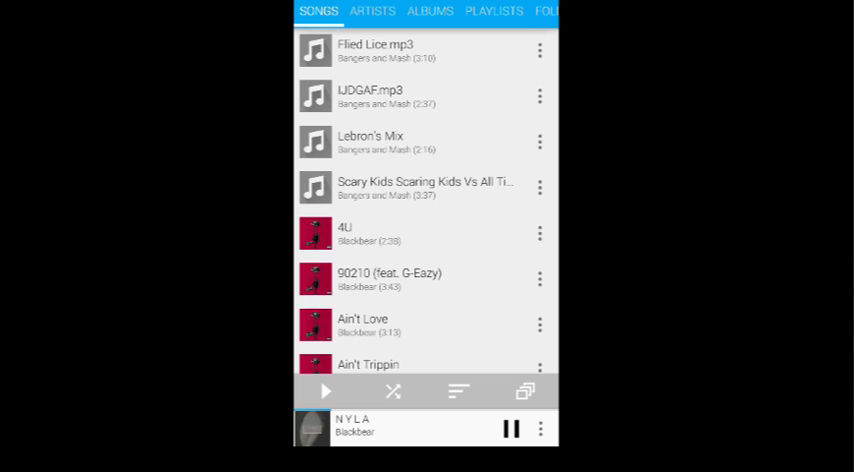
Scroll down the Songs list before opening NYLA's Now Playing screen.
scroll(down, 3)
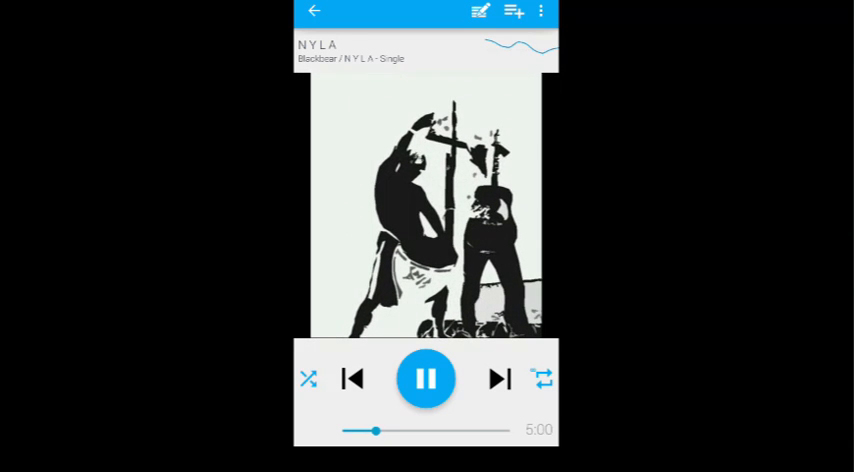
Switch NYLA's artwork to the Blackbear cover and turn repeat off.
click(498, 378)
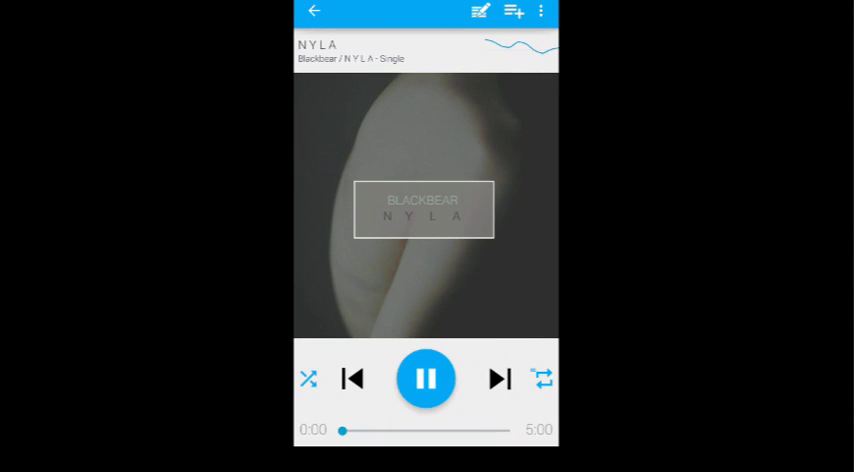
click(544, 378)
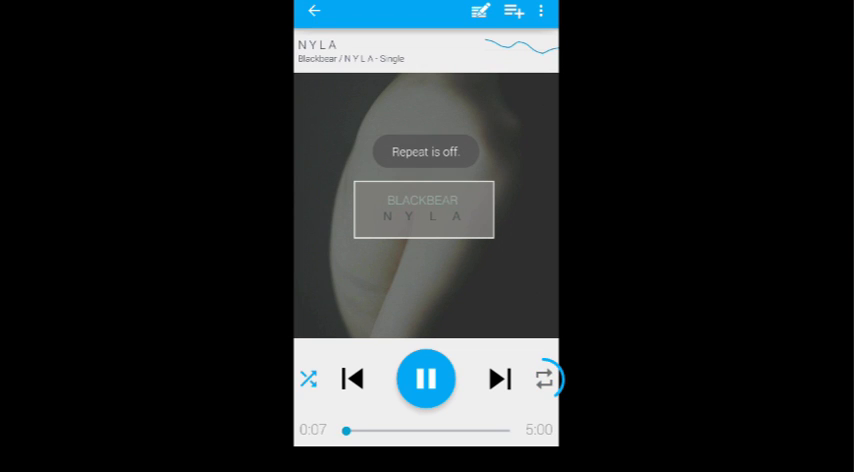
Cycle repeat through all, current-song and off, then toggle shuffle off and back on.
click(544, 378)
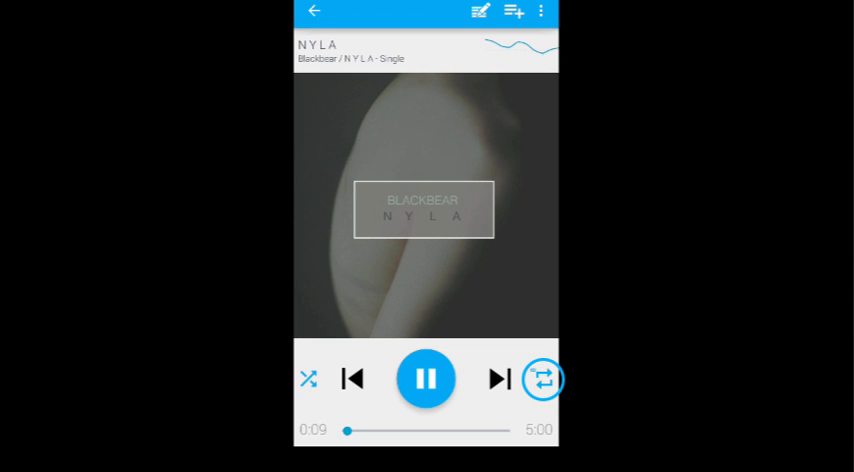
click(542, 378)
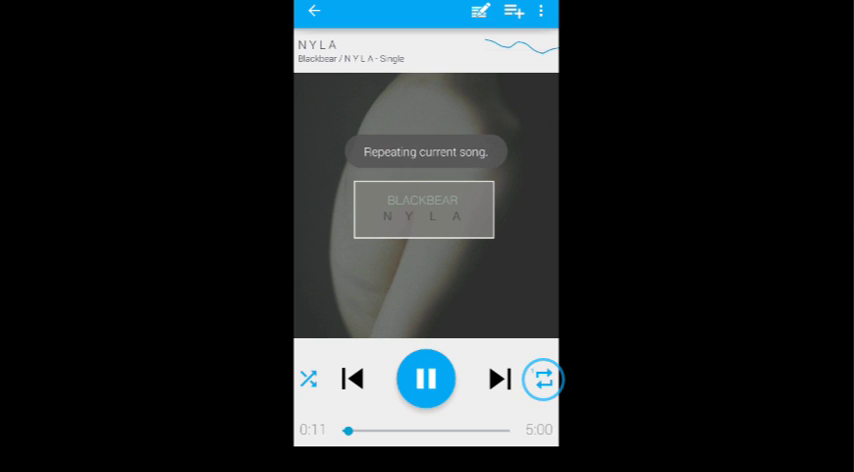
click(542, 378)
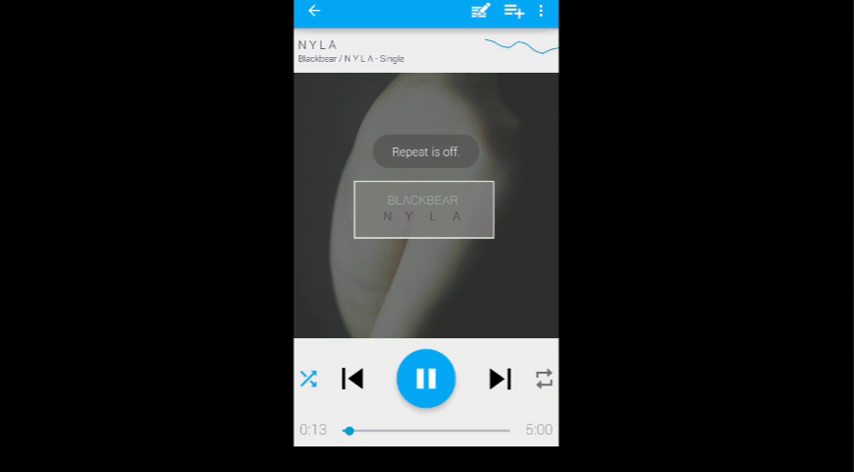
click(308, 378)
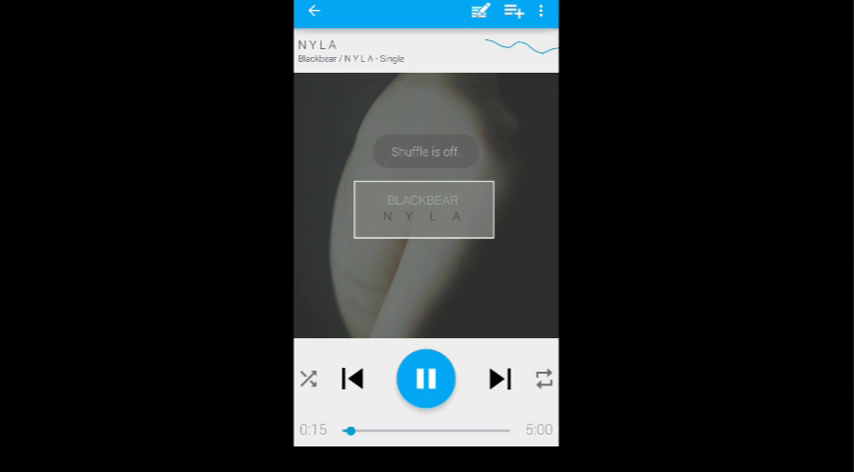
click(308, 378)
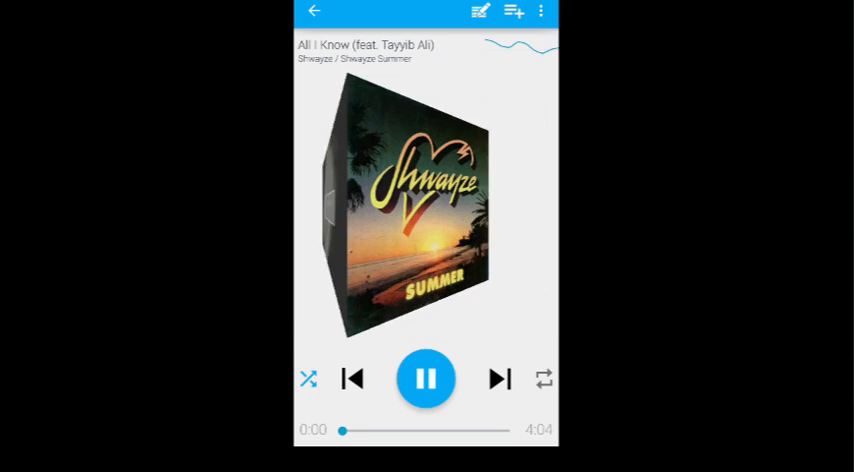
Return to NYLA, pause and resume it, seek ahead to about 2:14 and back slightly.
click(500, 378)
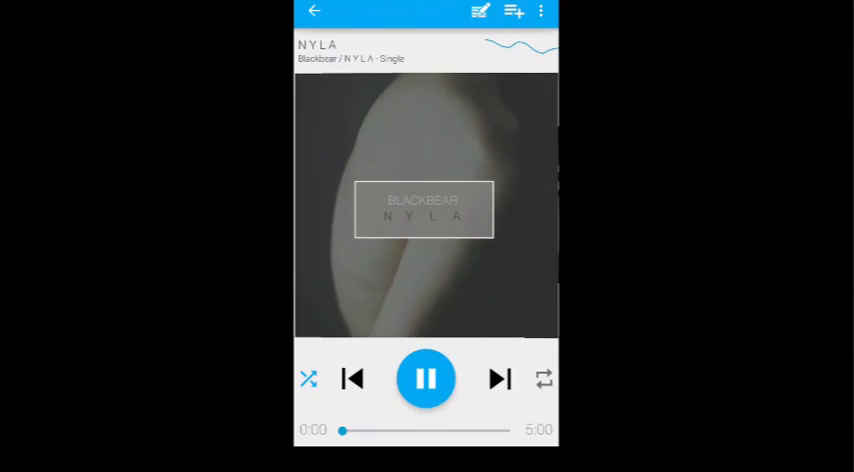
click(426, 378)
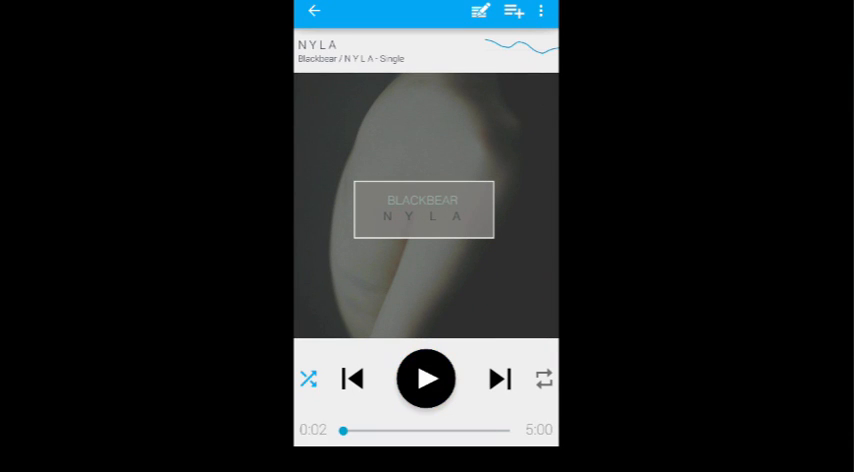
click(424, 378)
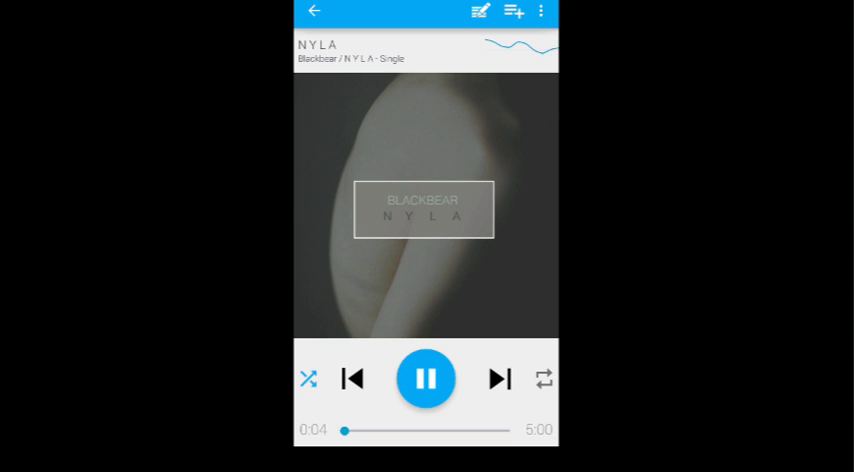
drag(344, 432, 416, 432)
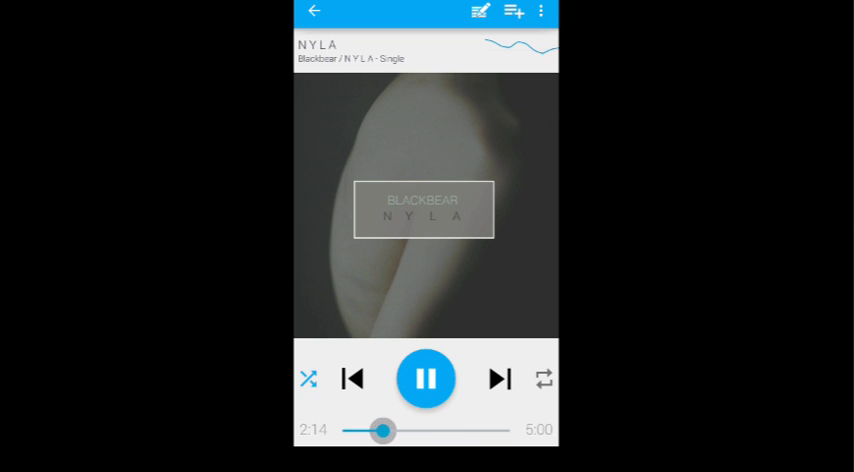
drag(384, 430, 376, 430)
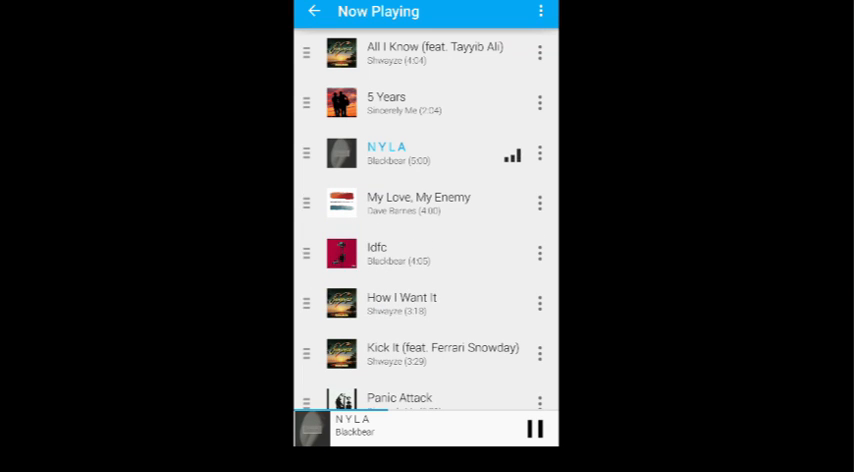
click(420, 430)
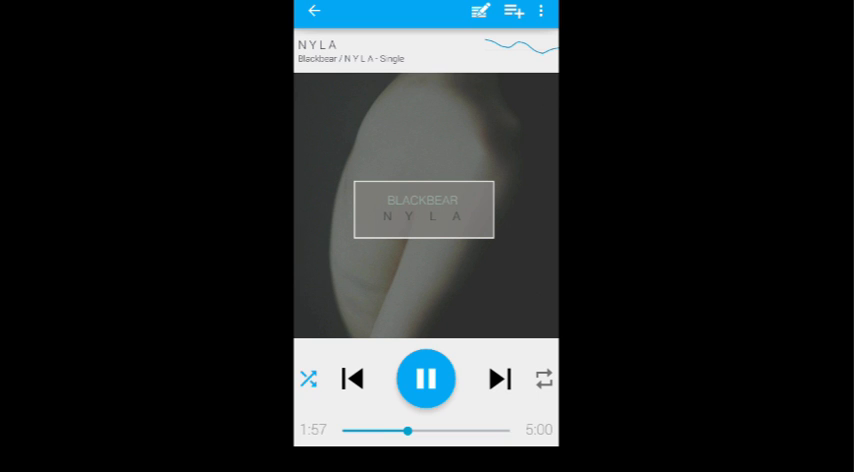
Add NYLA to a new playlist named 'blackbear', then show the song's overflow options.
click(514, 12)
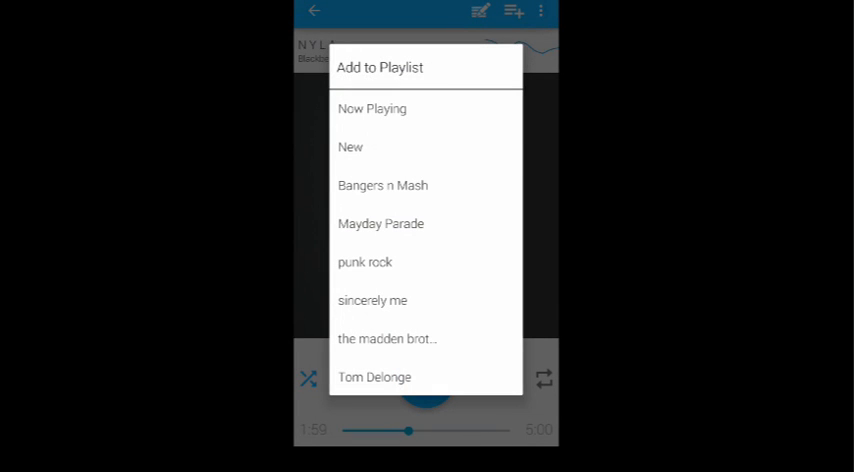
click(350, 148)
text(blackbear)
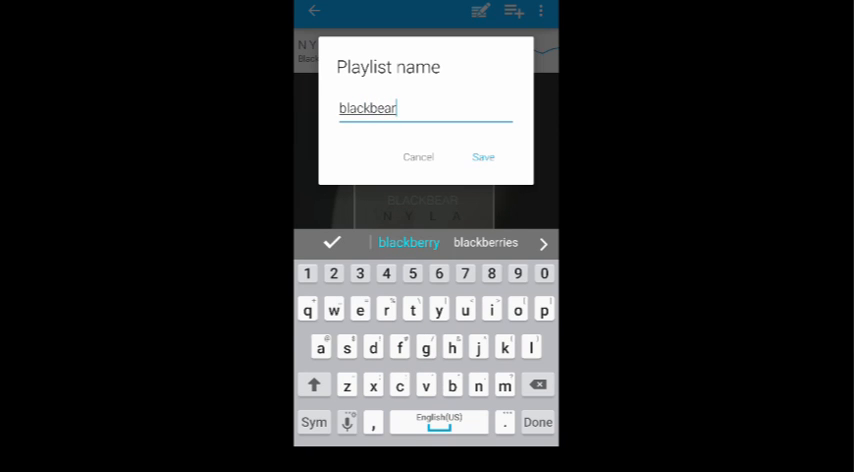
click(482, 156)
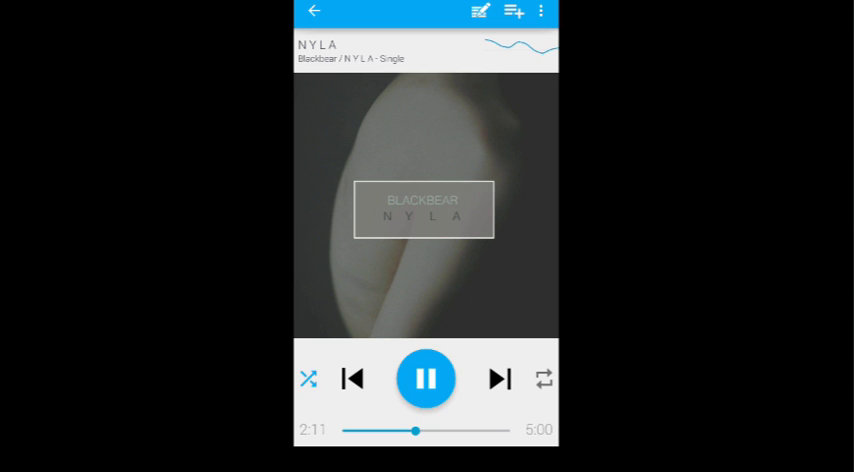
click(544, 12)
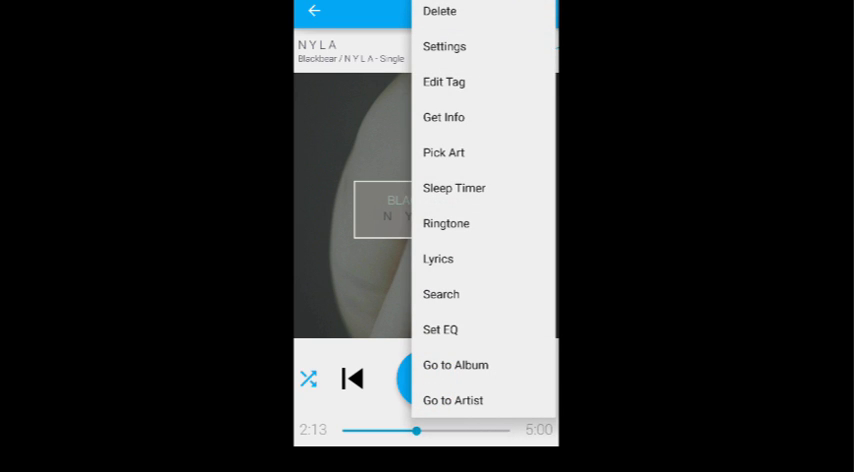